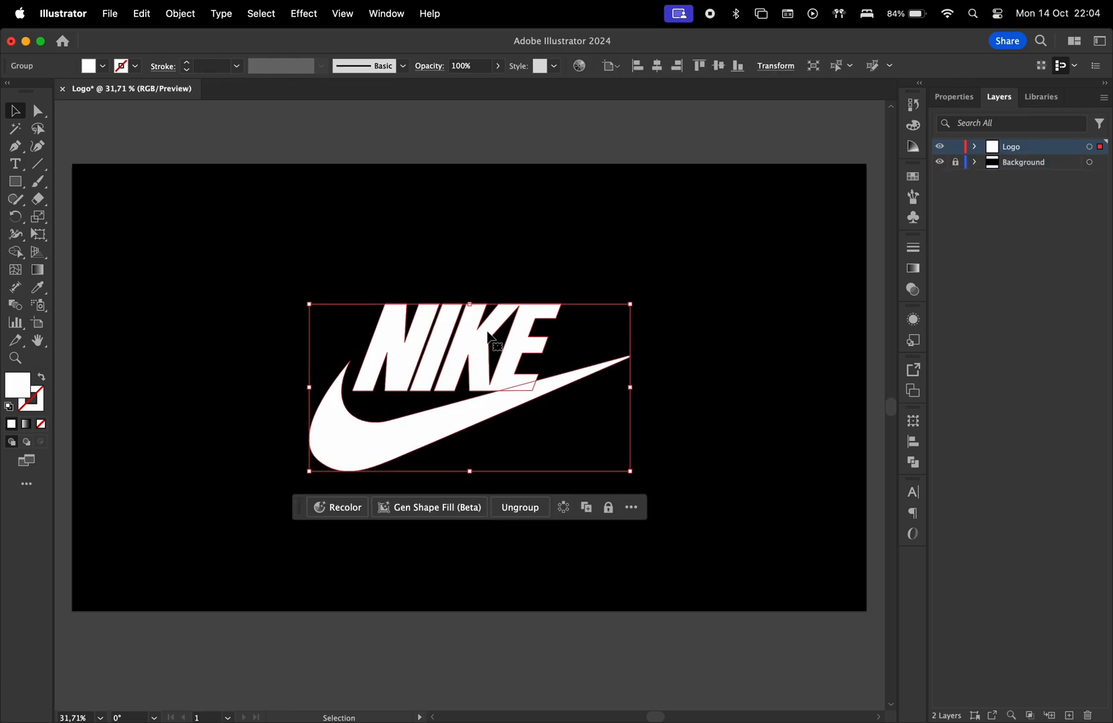
# Extrude the Nike logo in 3D at 41 pt depth, rotate it to a custom angle and enable a classic bevel.
pyautogui.click(302, 13)
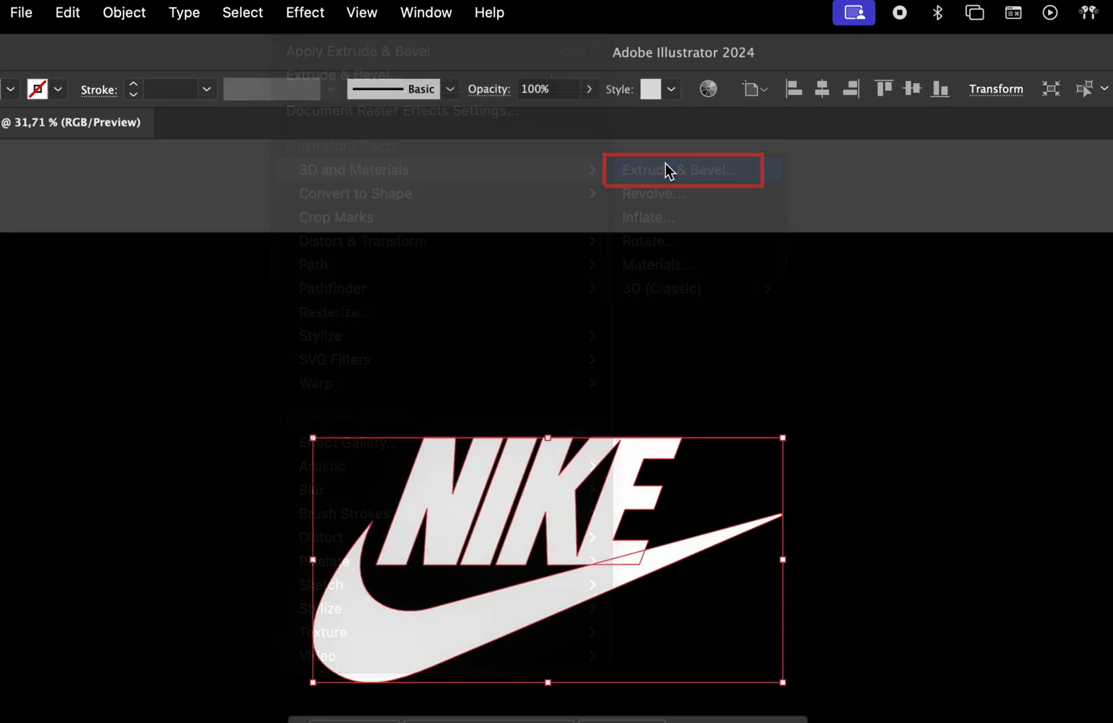
pyautogui.click(681, 170)
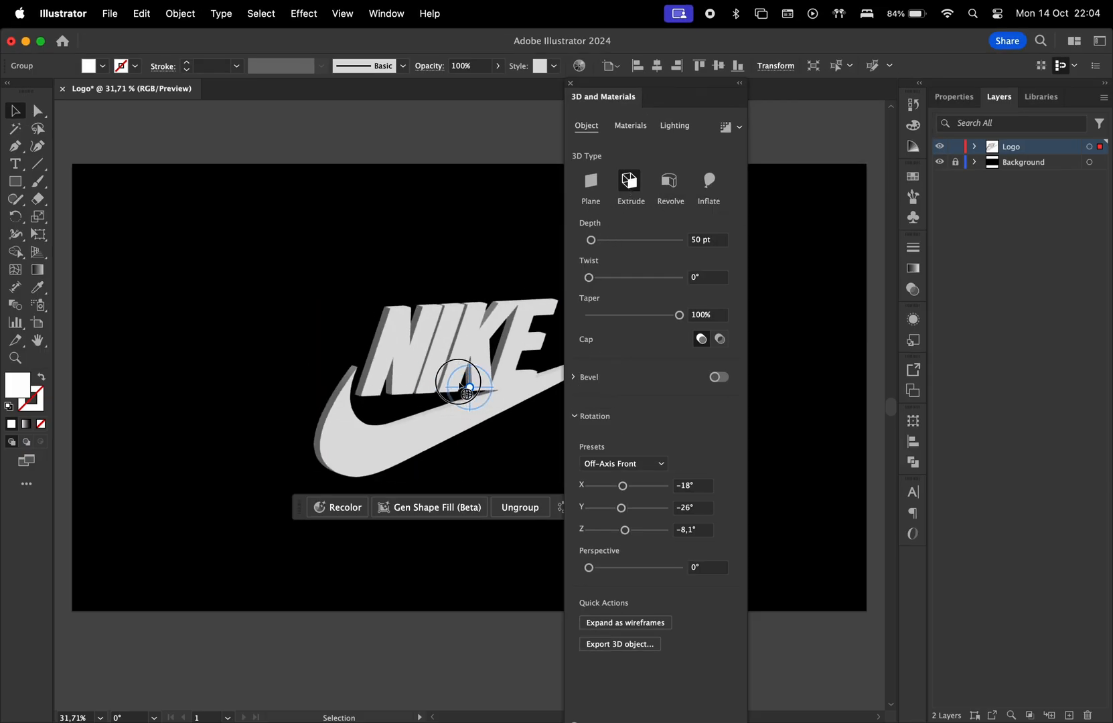
pyautogui.moveTo(465, 386); pyautogui.dragTo(470, 388)
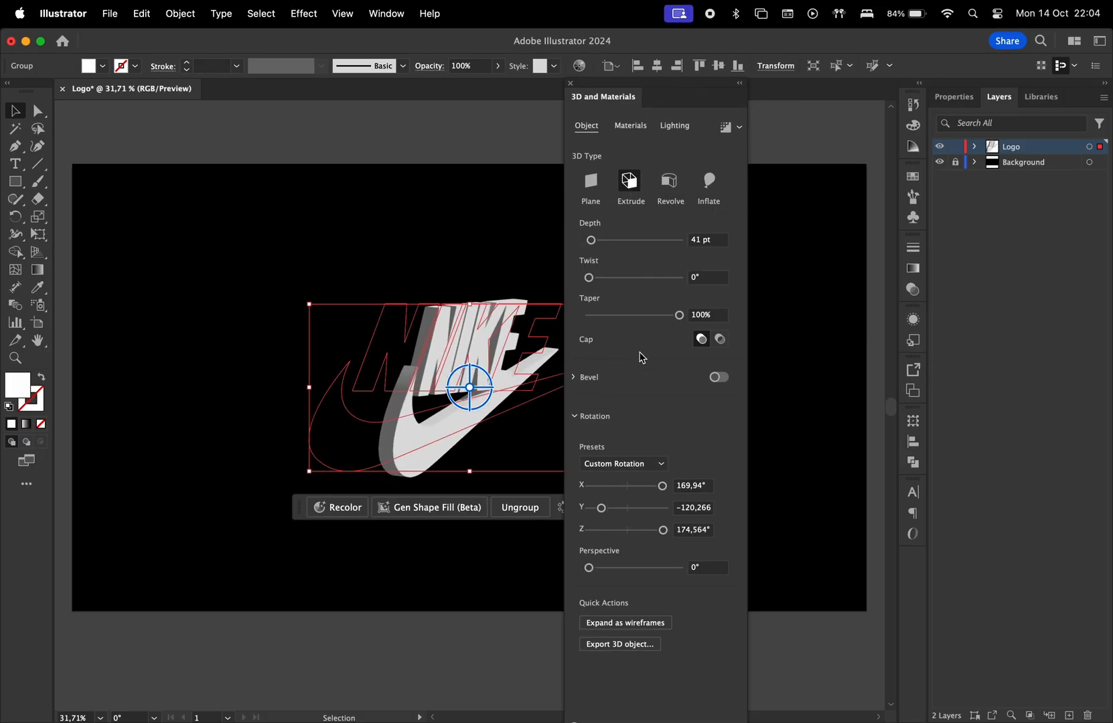
pyautogui.click(718, 376)
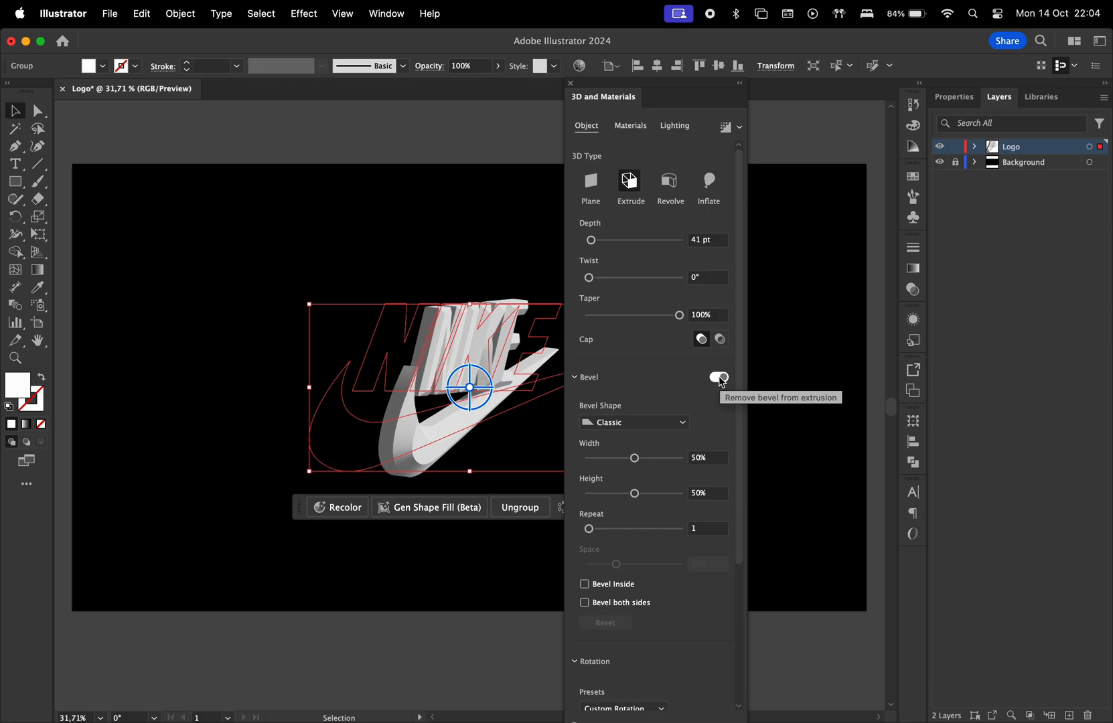
# Raise the extruded logo's material Metallic value all the way to 1.
pyautogui.click(717, 376)
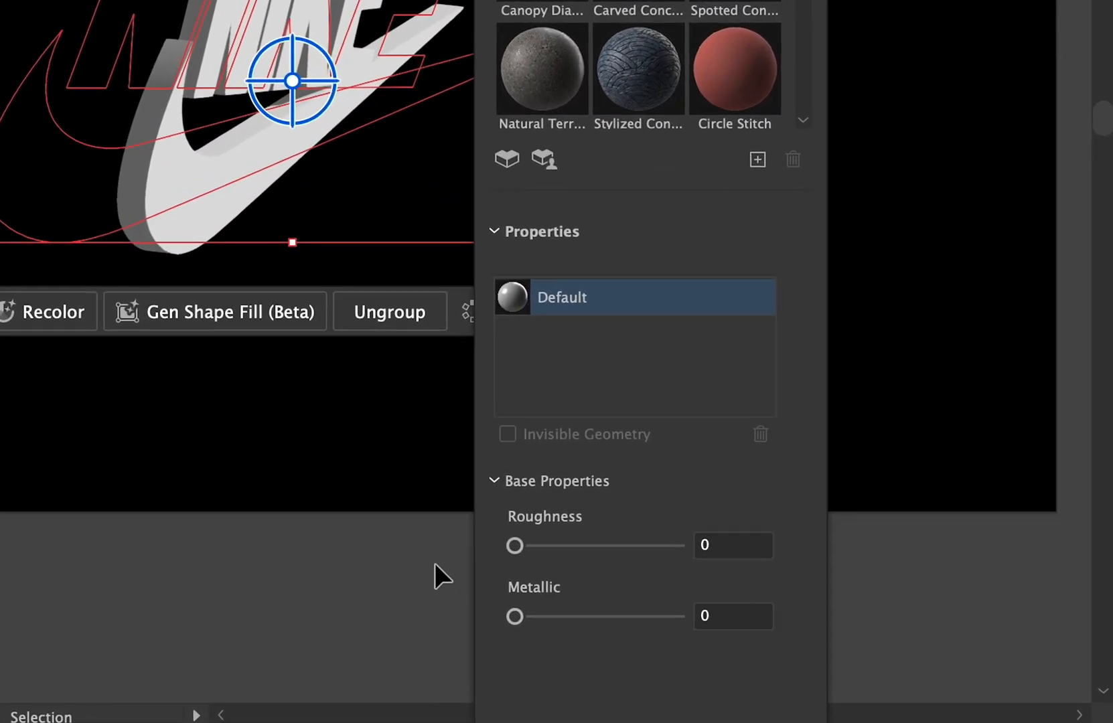
pyautogui.moveTo(515, 616); pyautogui.dragTo(678, 616)
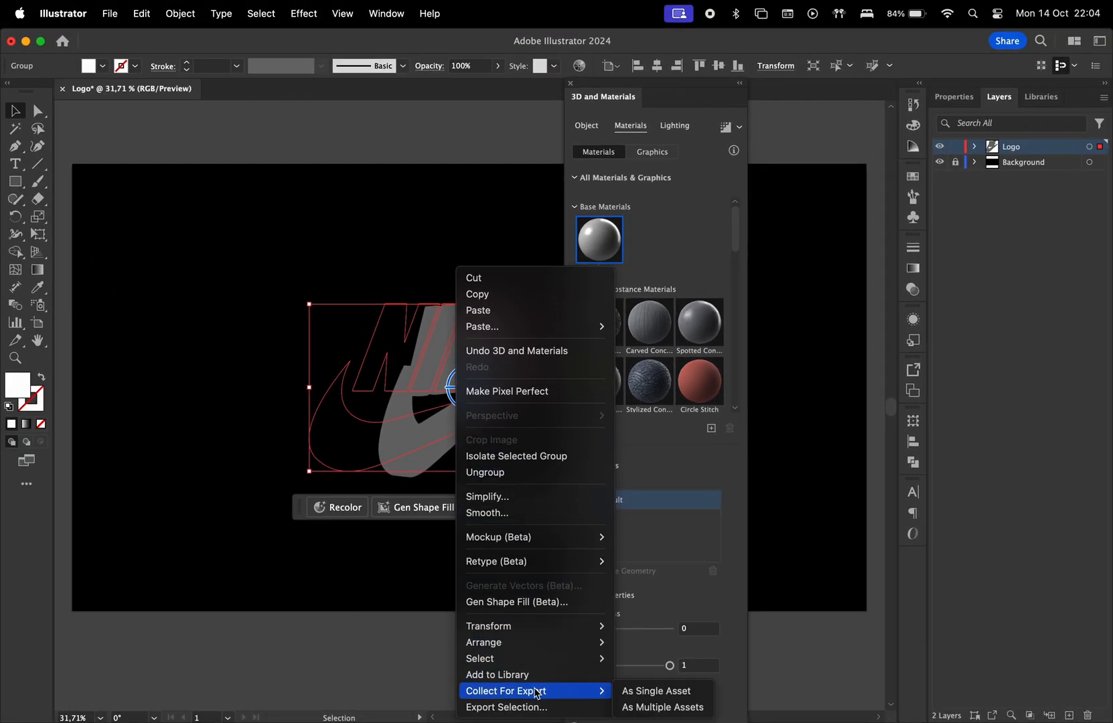
# Collect the logo as a single GLTF asset into the YT12 - 3D Logo Rotation folder.
pyautogui.click(662, 707)
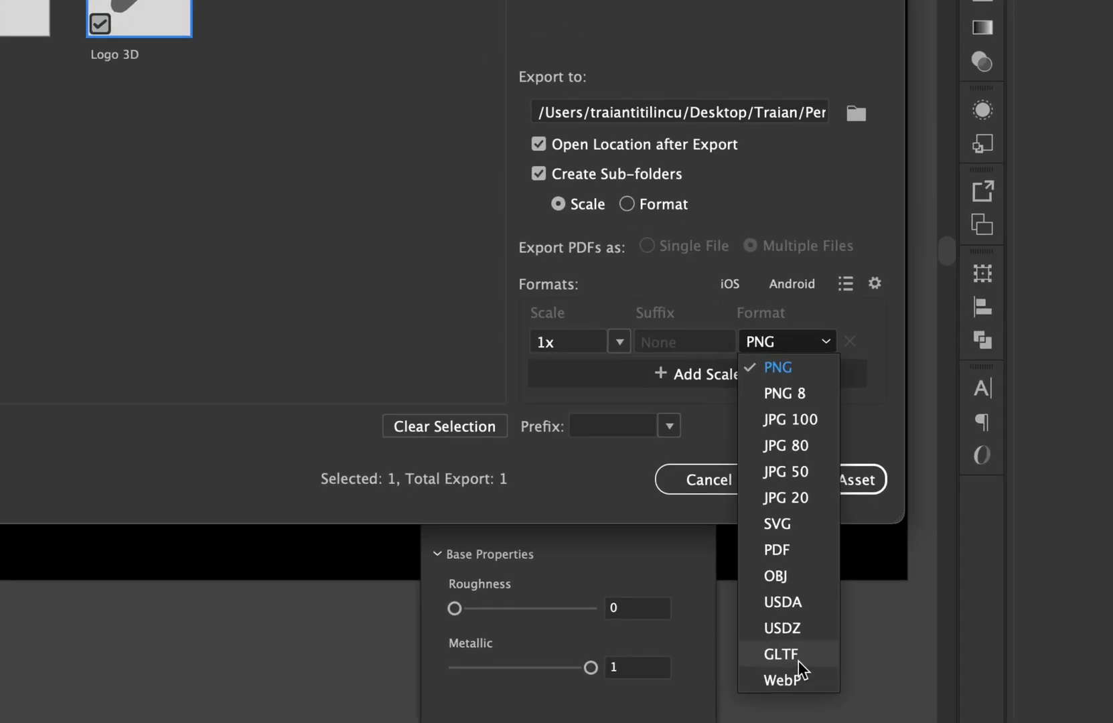
pyautogui.click(780, 653)
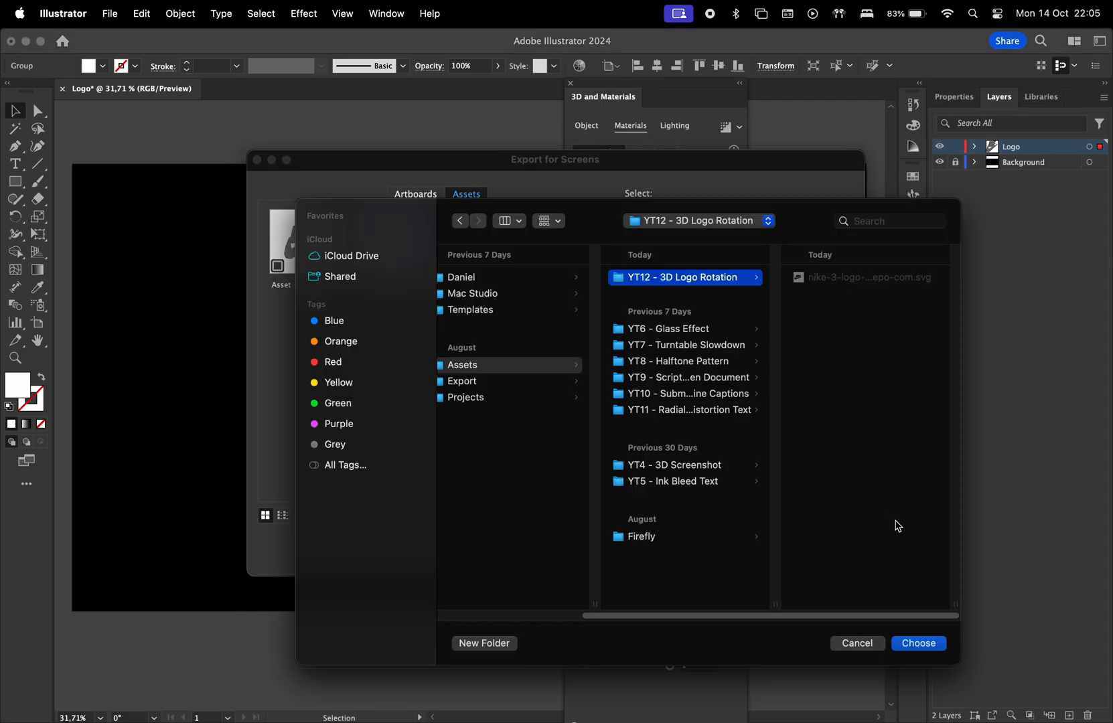
pyautogui.click(775, 686)
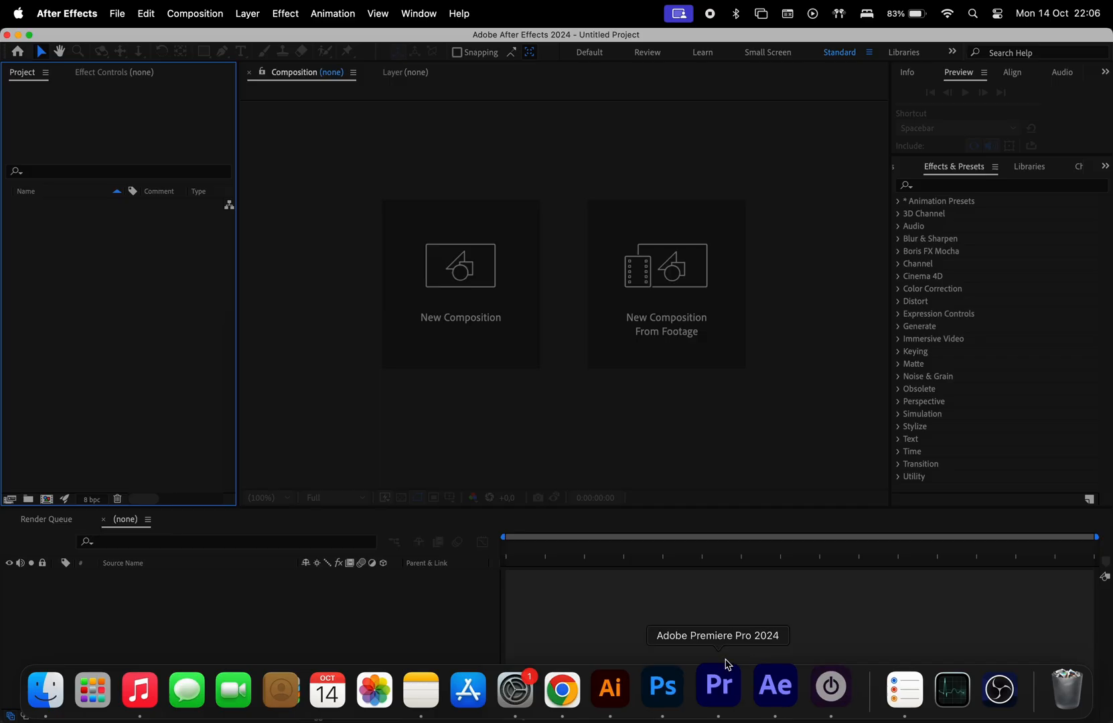
# Create a new composition named Logo 3D Rotation at 1080×1080, 60 fps, 3 seconds.
pyautogui.click(459, 284)
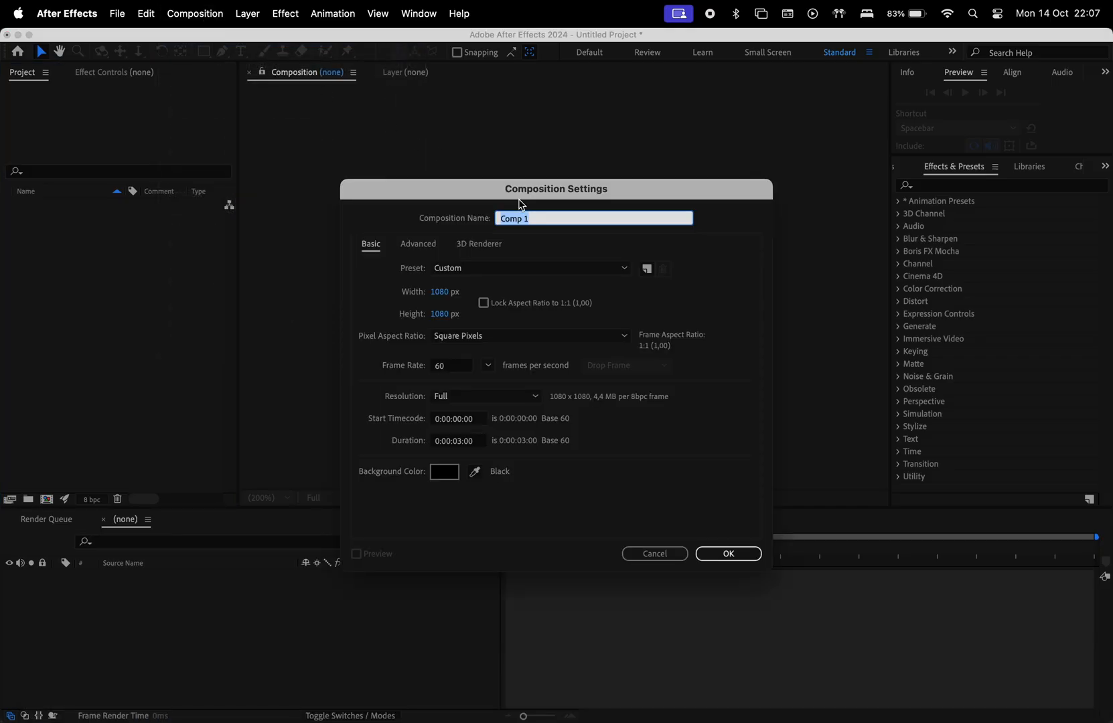
pyautogui.write('Logo 3D Rotation')
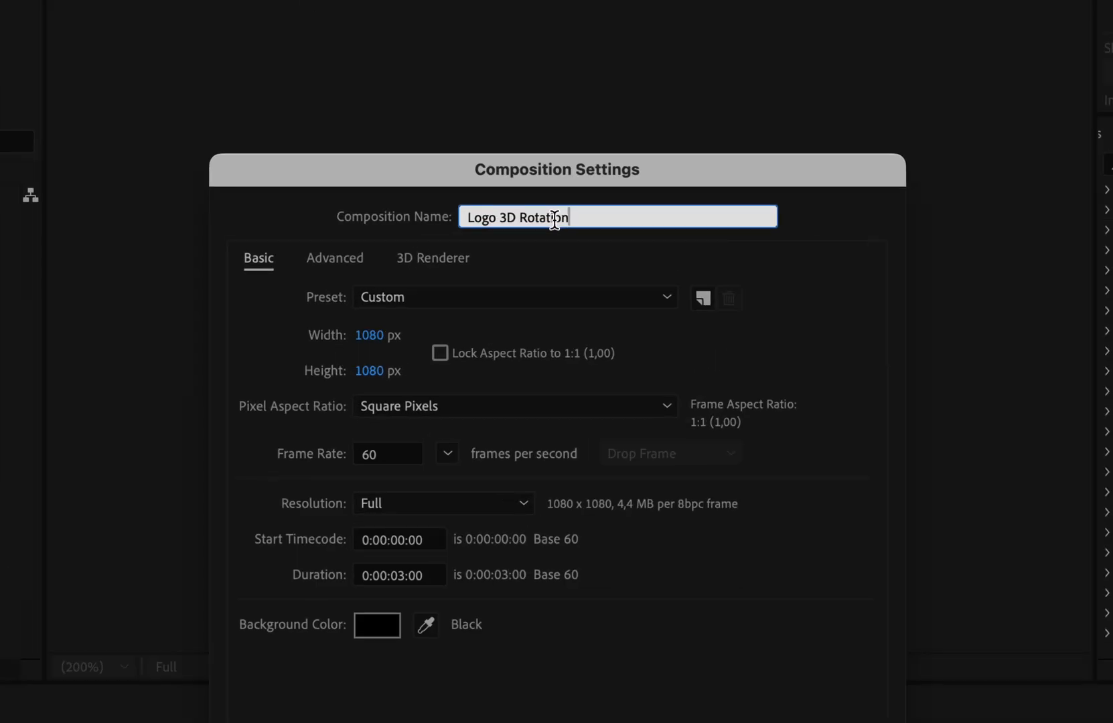
pyautogui.moveTo(383, 340)
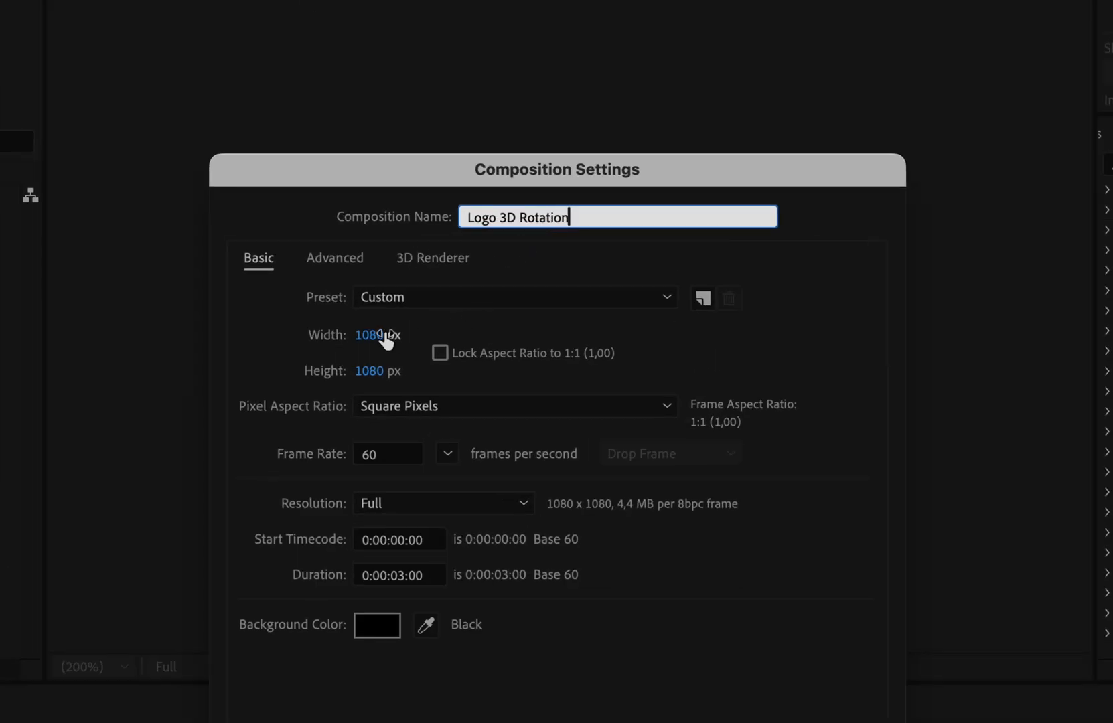
pyautogui.click(399, 574)
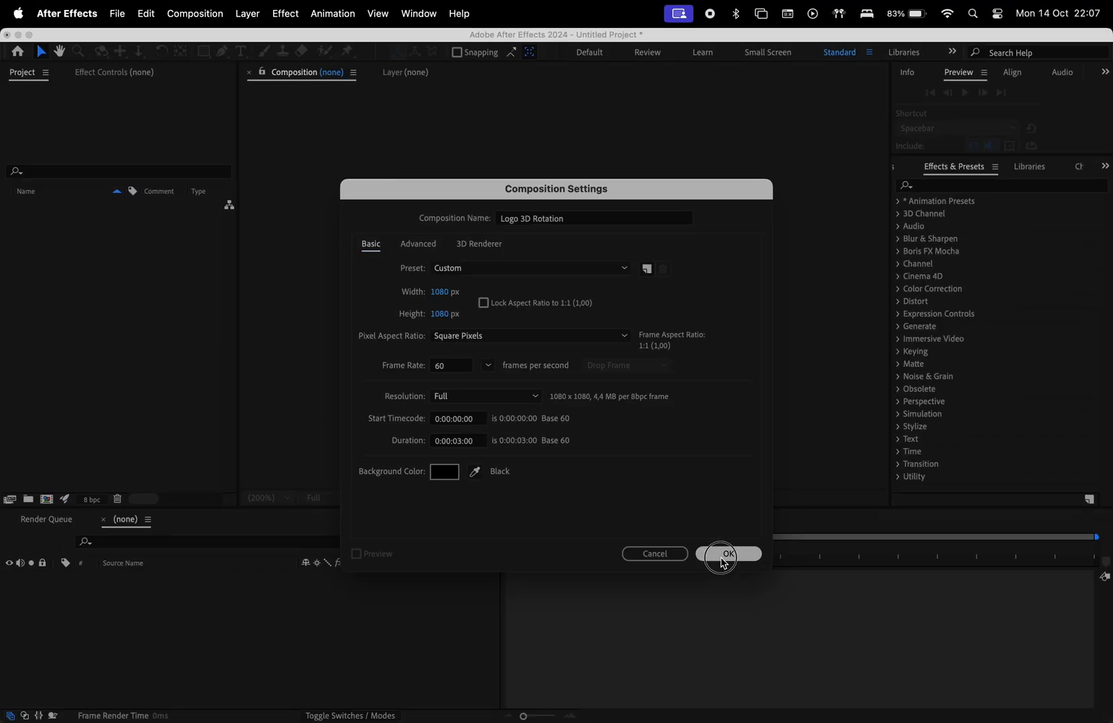
# Add Logo 3D.gltf under the Advanced 3D renderer, scale it up and keyframe its Y Rotation.
pyautogui.click(727, 555)
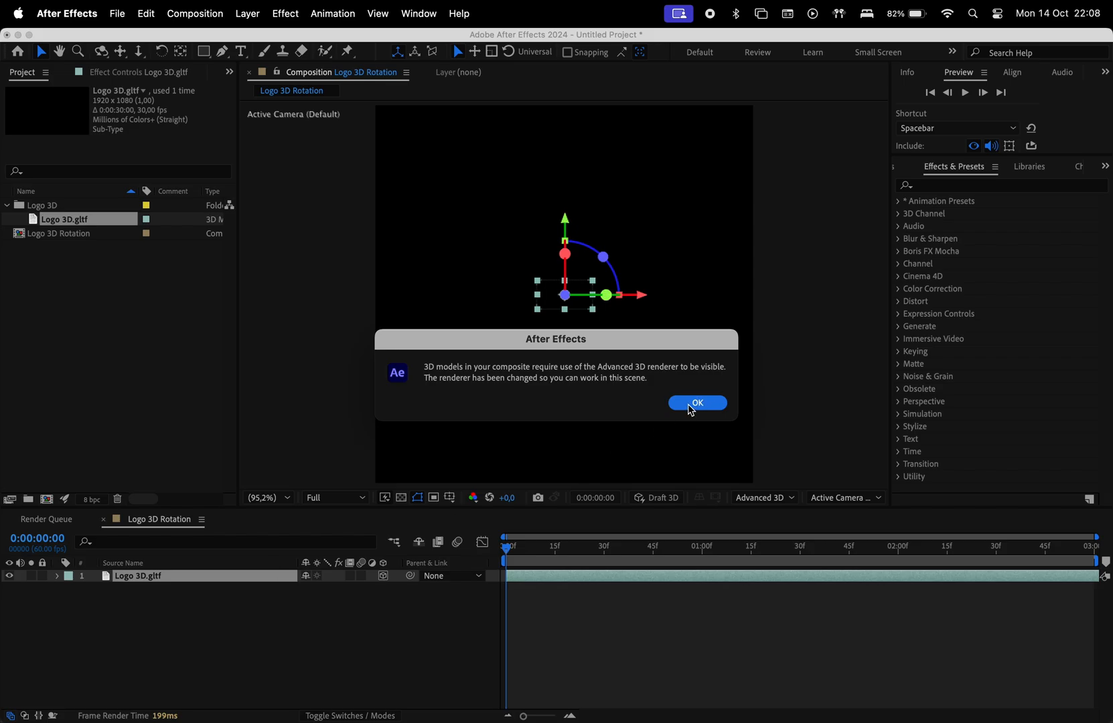
pyautogui.click(696, 402)
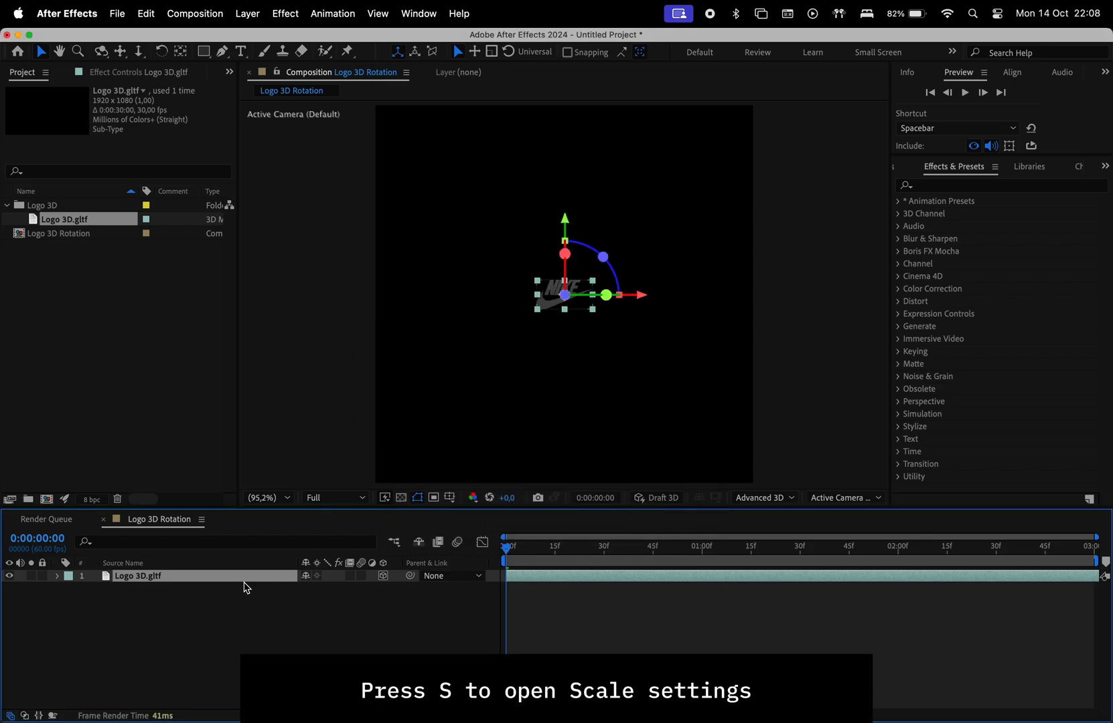
pyautogui.press('s')
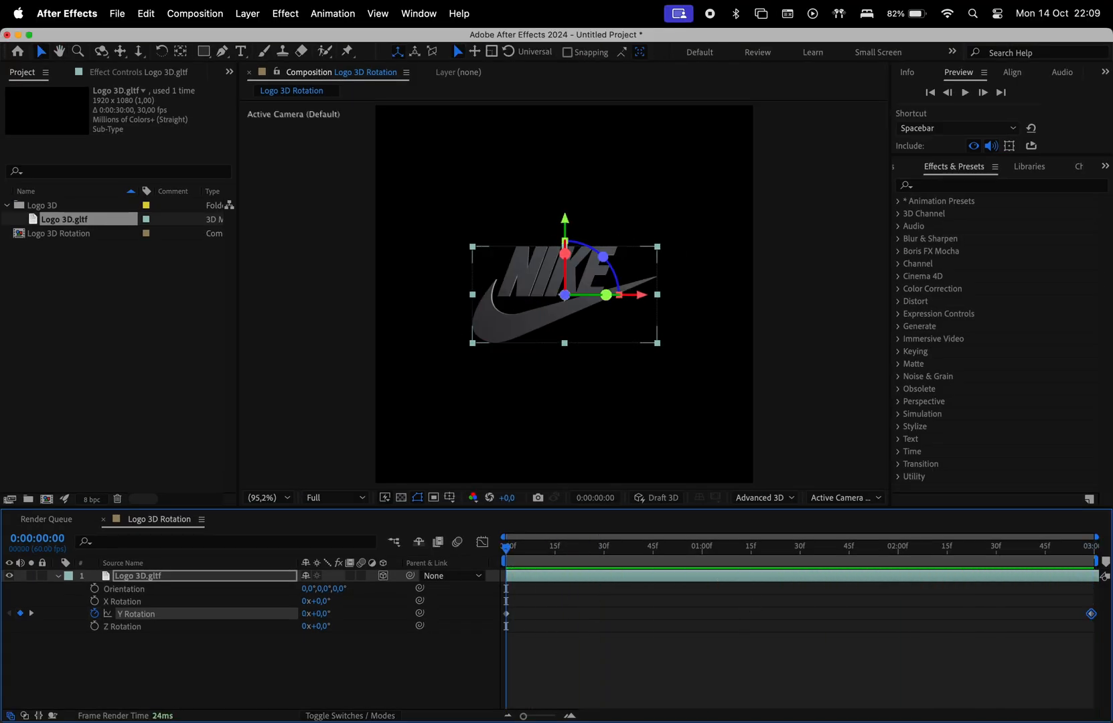
pyautogui.click(317, 614)
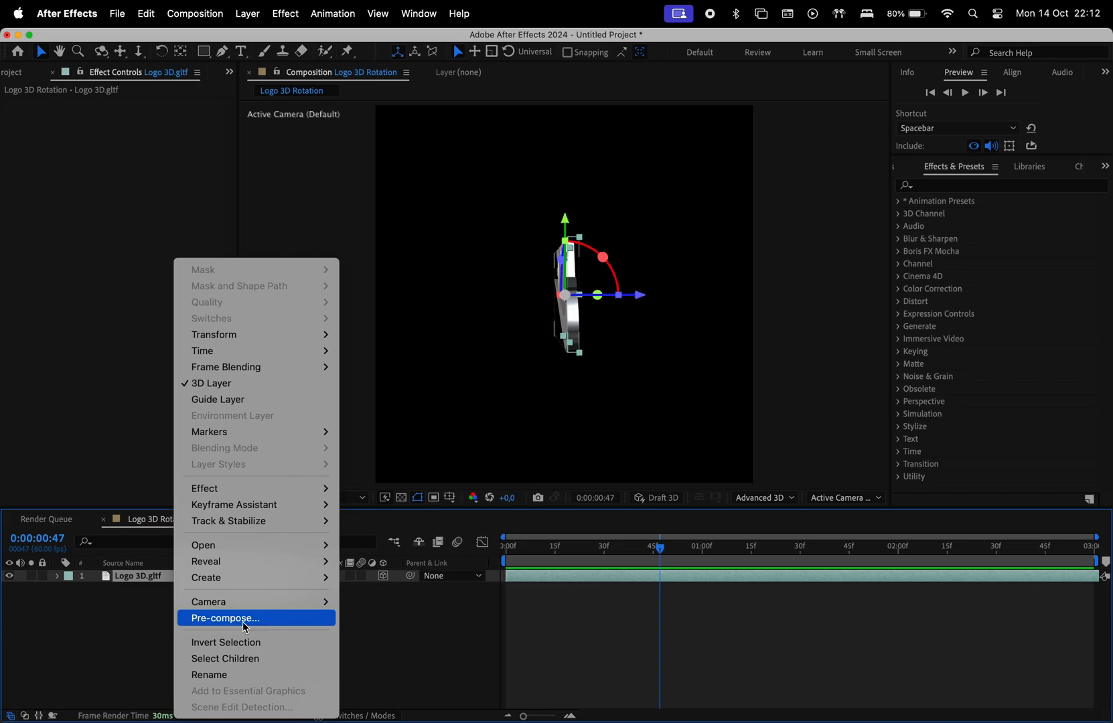
# Nest the rotating logo layer into its own composition, Pre-comp 1.
pyautogui.click(224, 618)
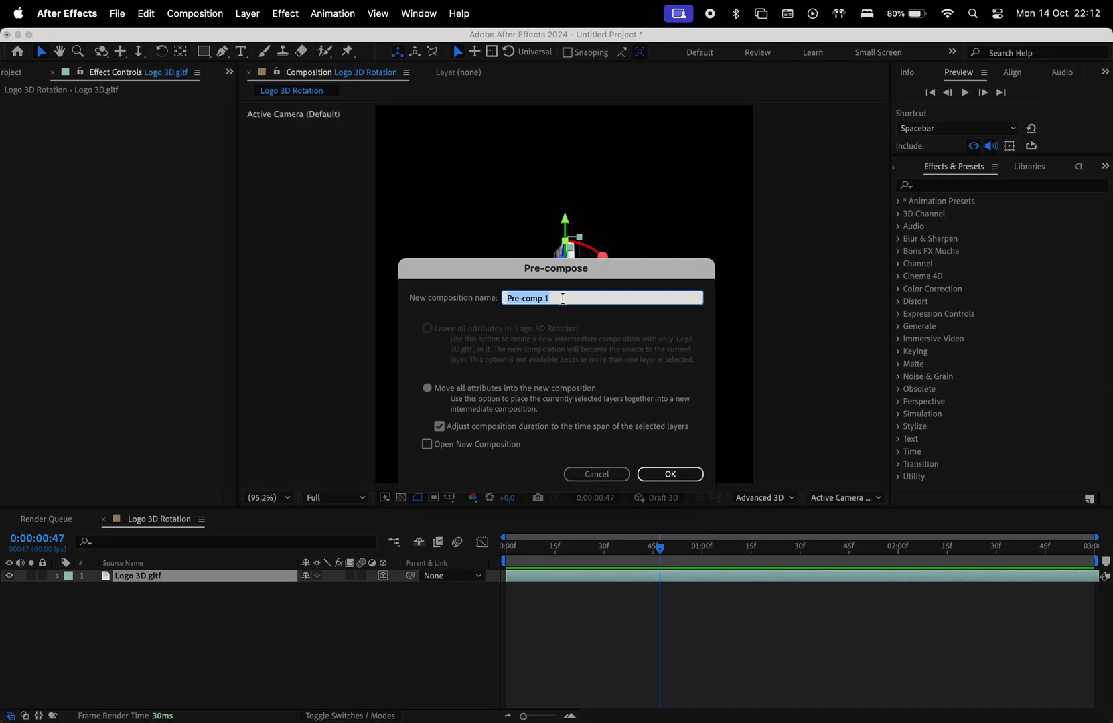
pyautogui.click(668, 474)
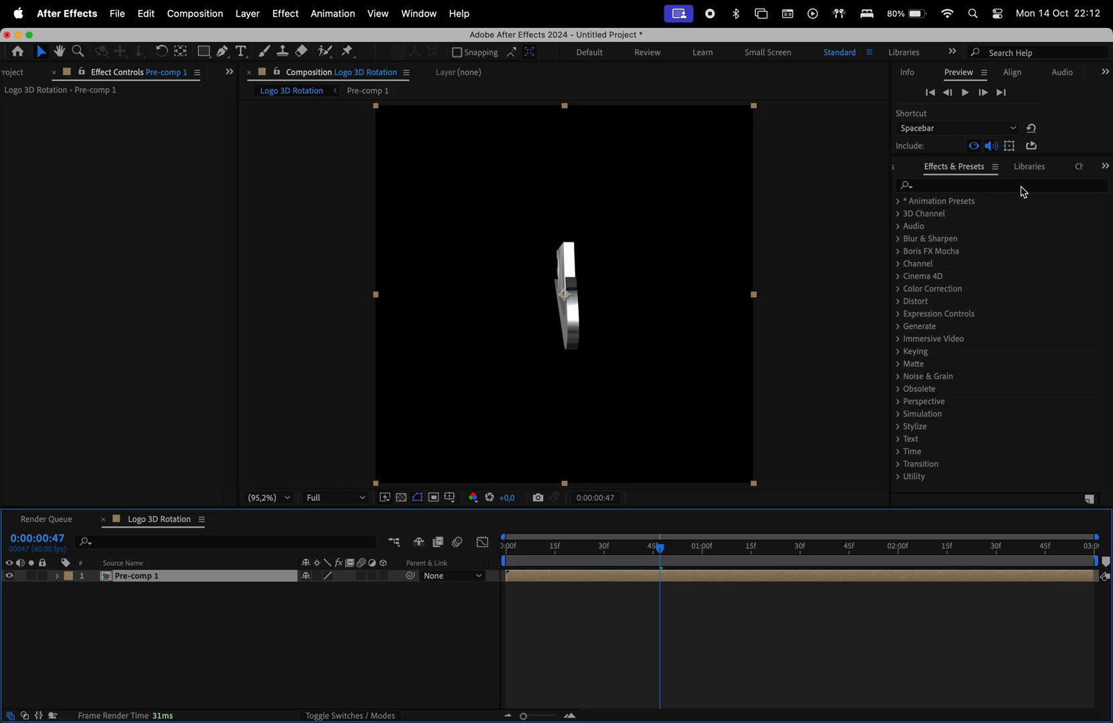
# Apply Glow to Pre-comp 1 with threshold 80%, radius 40, intensity 2 and A & B Colors.
pyautogui.write('glow')
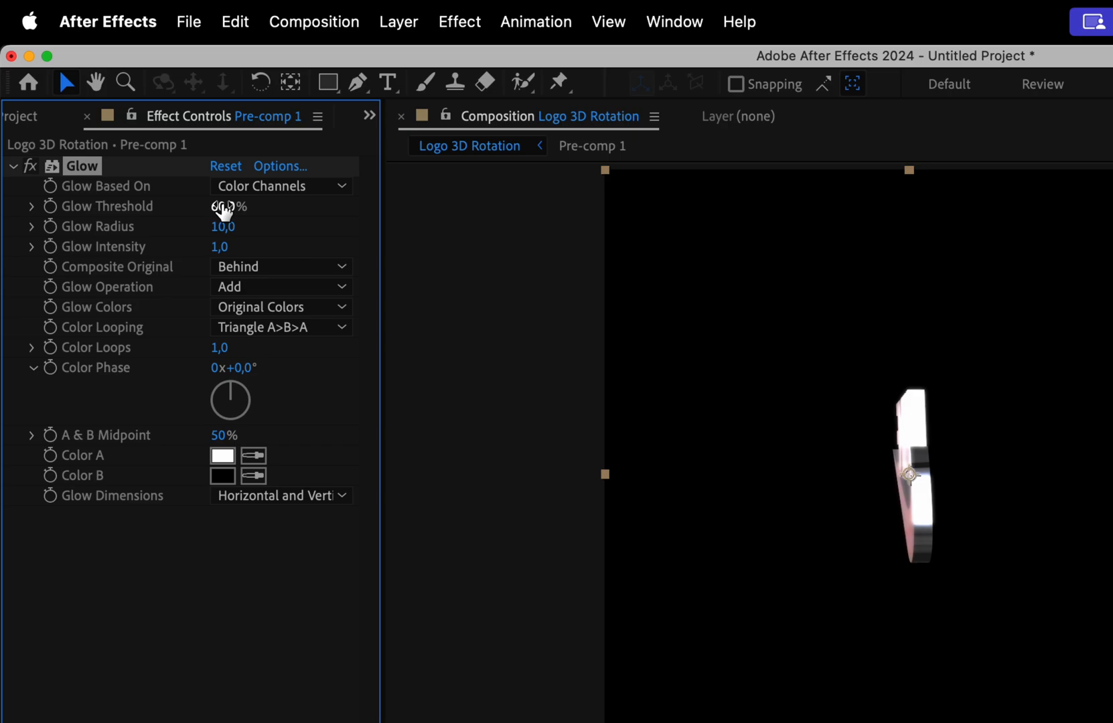
pyautogui.moveTo(228, 206); pyautogui.dragTo(241, 207)
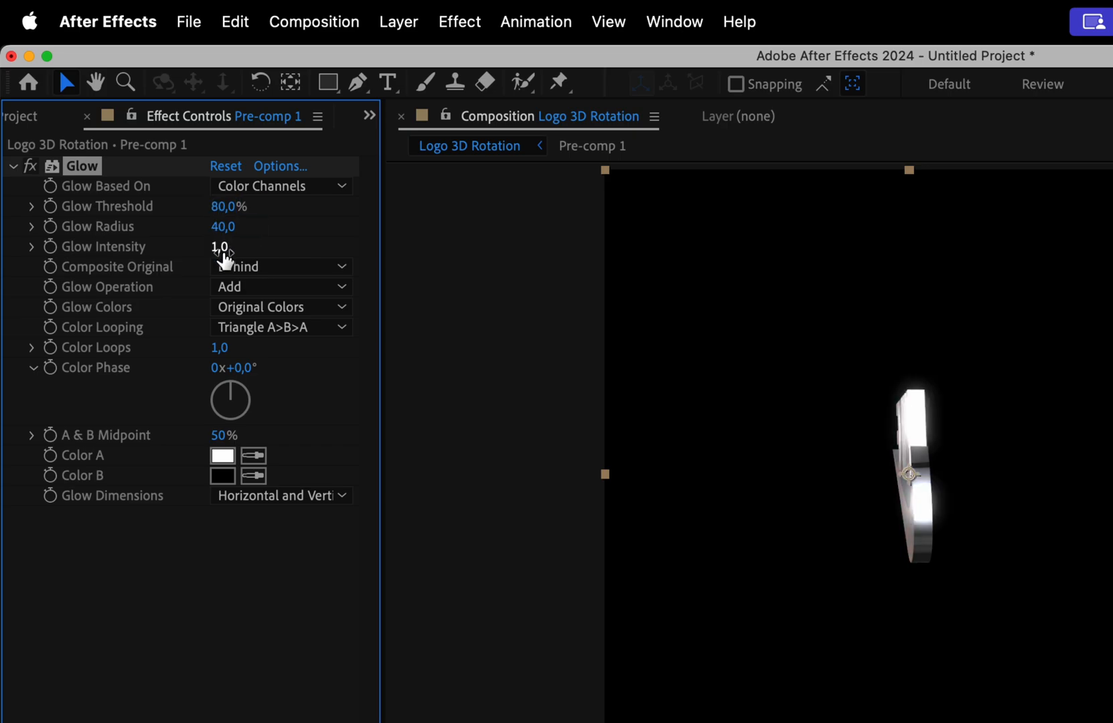
pyautogui.moveTo(220, 247); pyautogui.dragTo(220, 246)
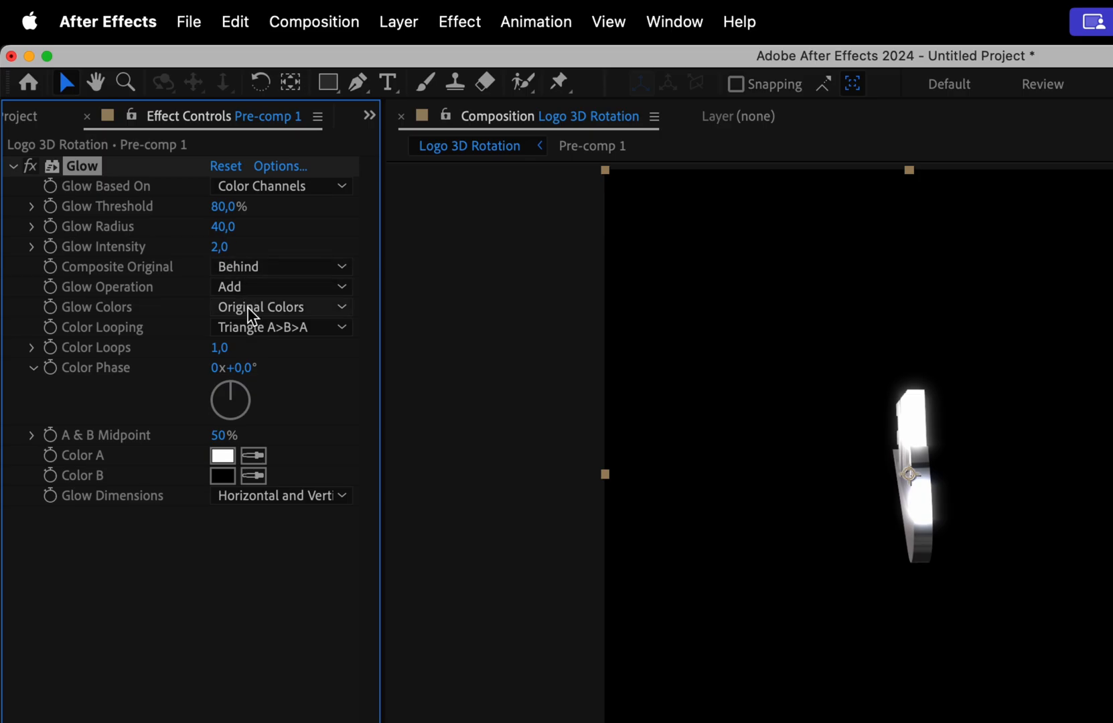
pyautogui.click(280, 307)
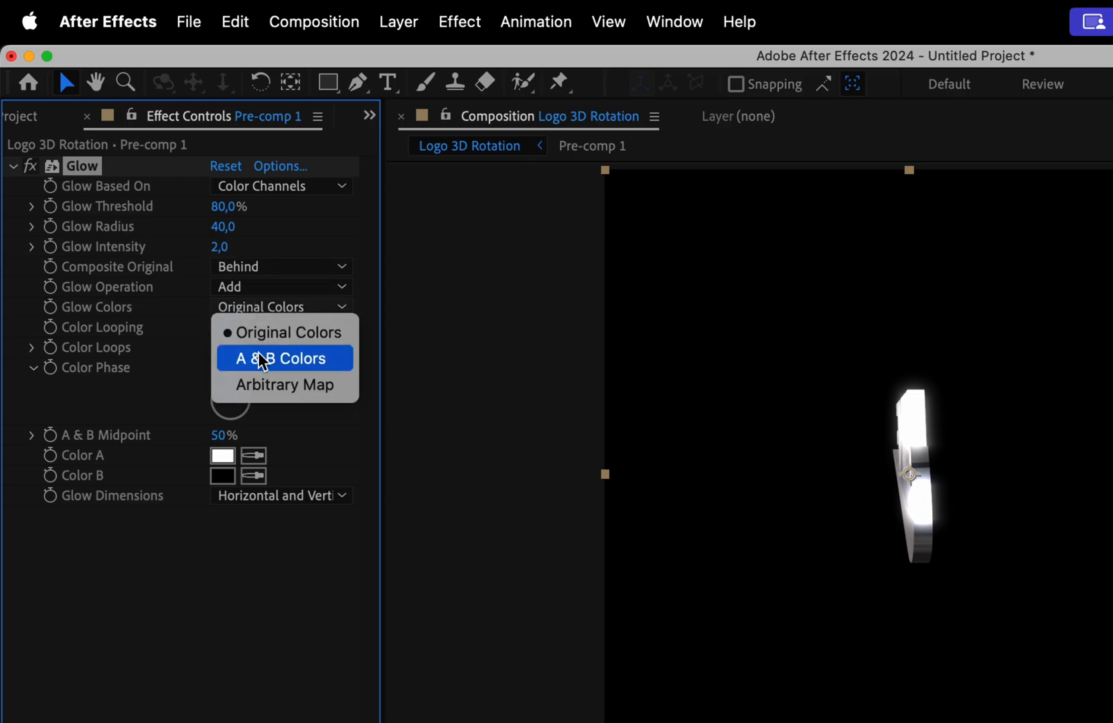
pyautogui.click(278, 358)
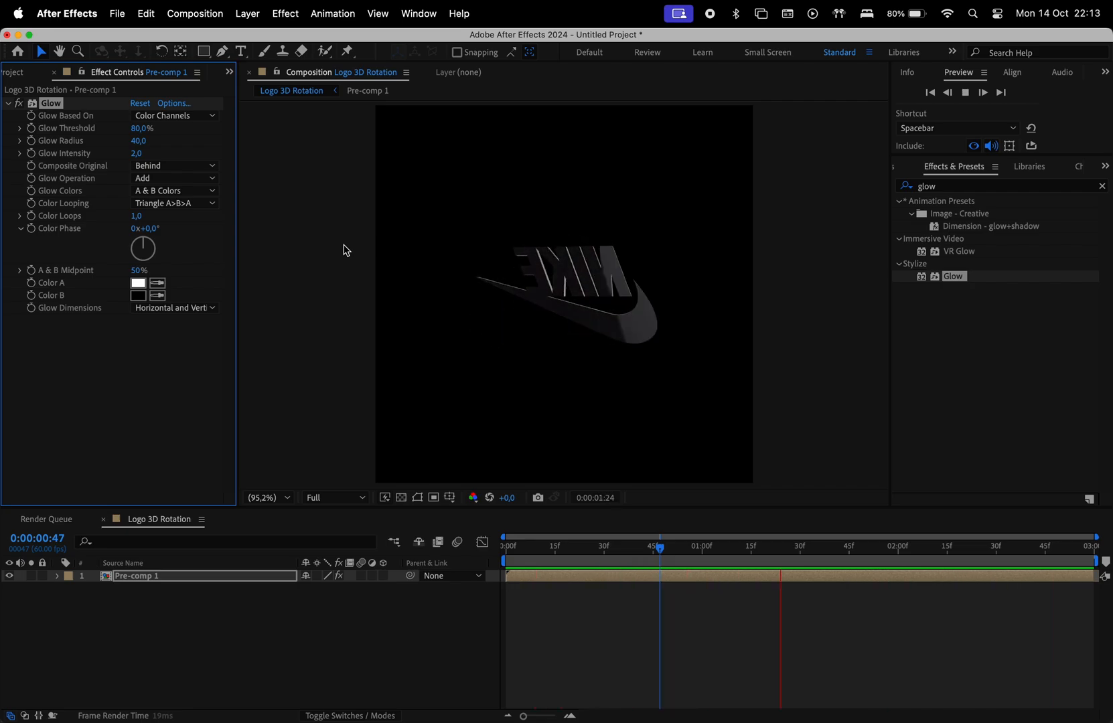
# Duplicate Pre-comp 1, add Gaussian Blur at 19.6 to the top copy and blend it with Color Dodge.
pyautogui.click(554, 547)
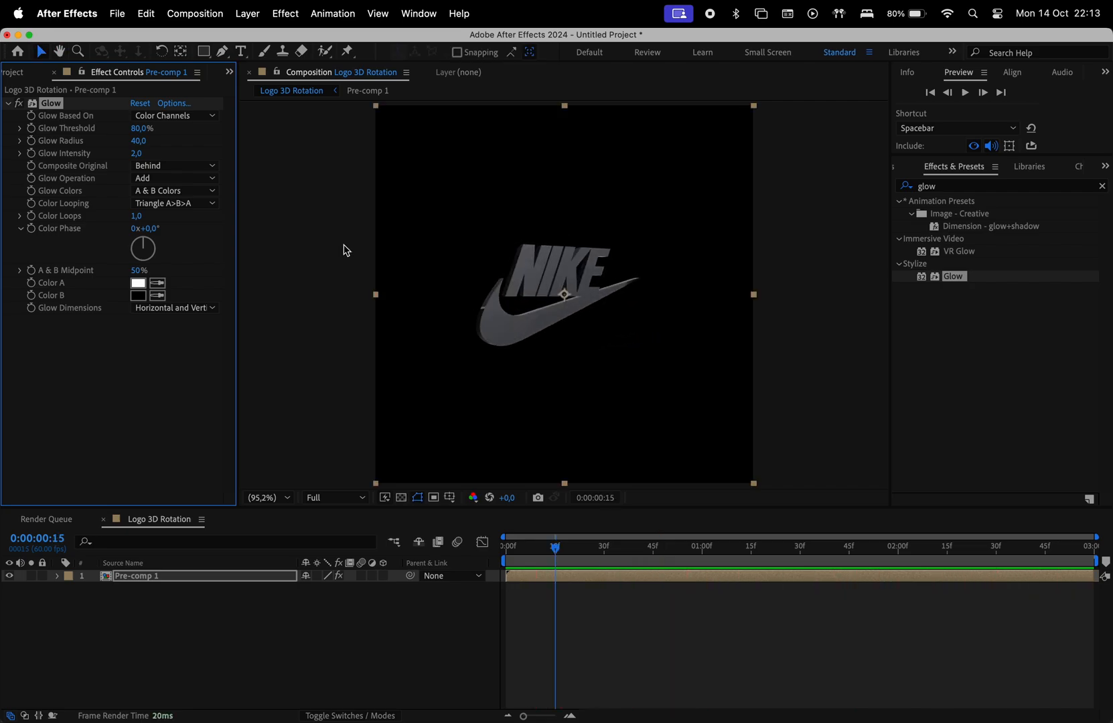
pyautogui.press('cmd+d')
pyautogui.write('gaussian')
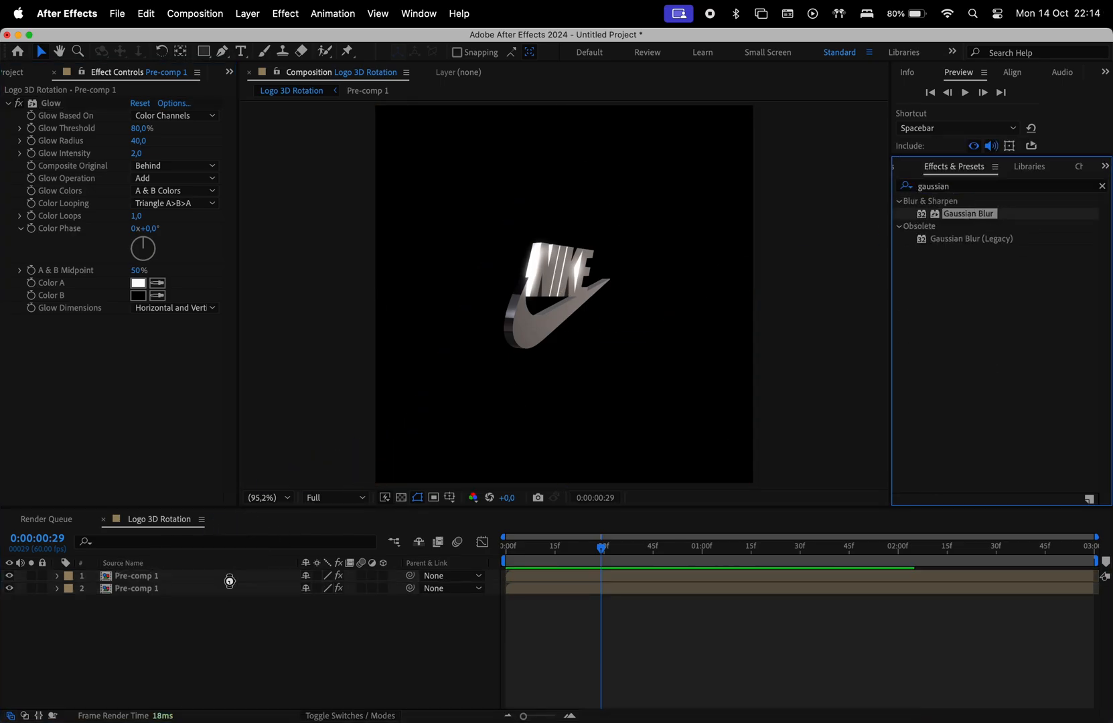
pyautogui.doubleClick(967, 213)
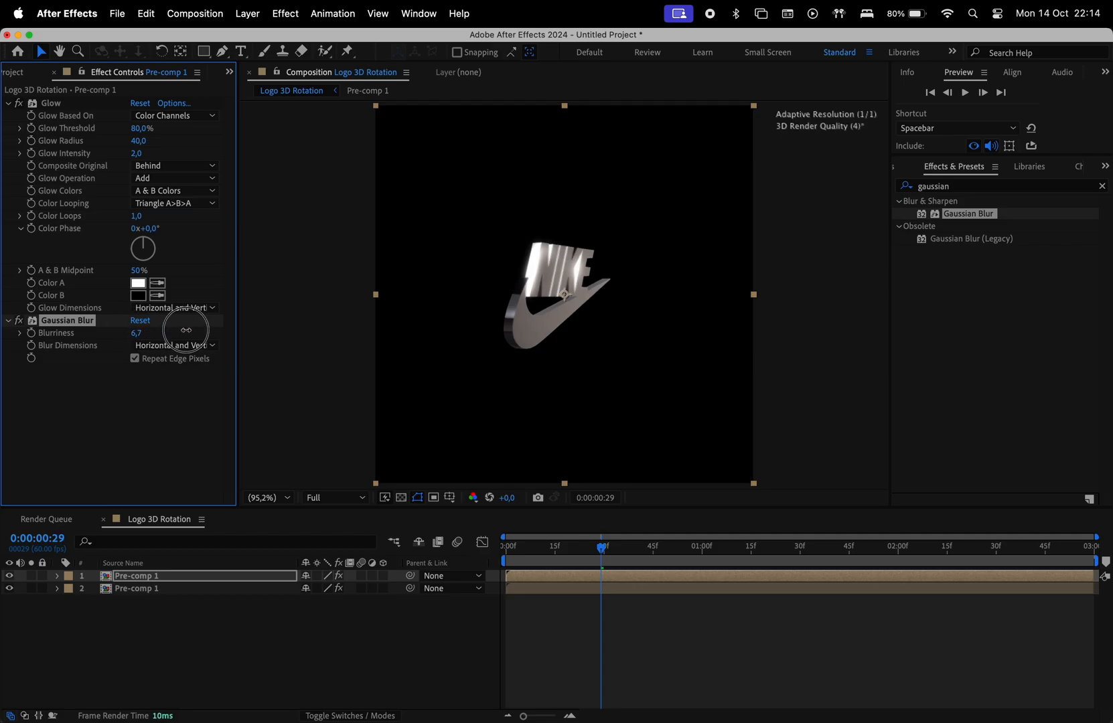
pyautogui.rightClick(136, 576)
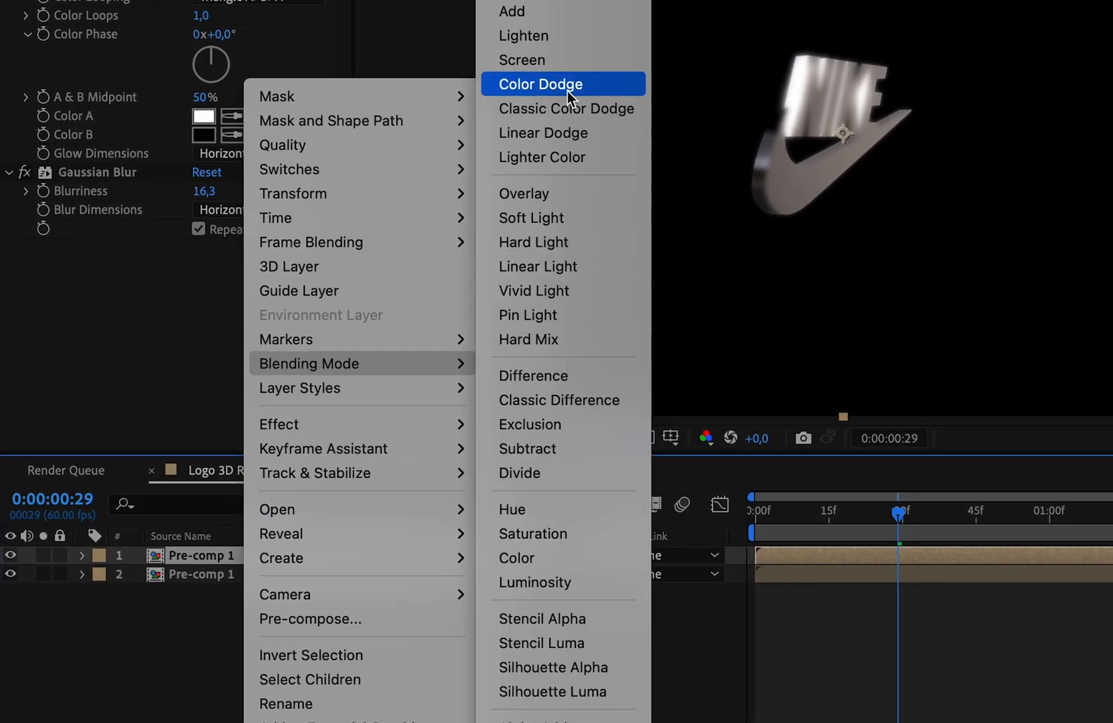
pyautogui.click(540, 84)
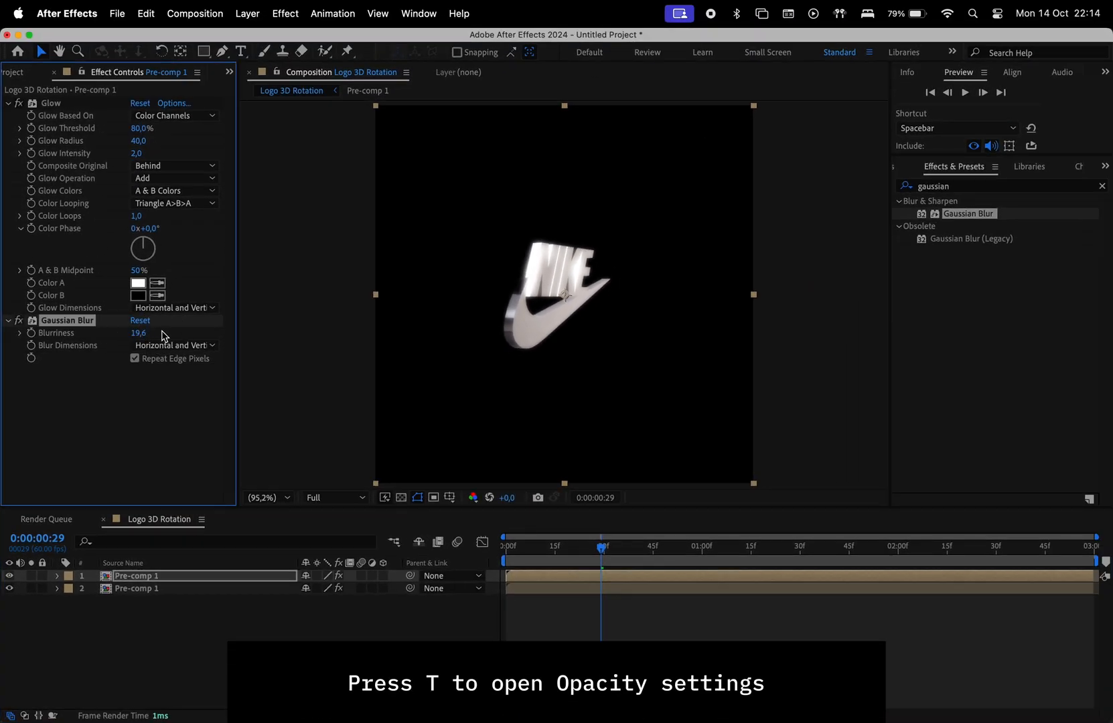
# Set the blurred copy to 60% opacity with blurriness 60 and preview the spinning logo.
pyautogui.press('t')
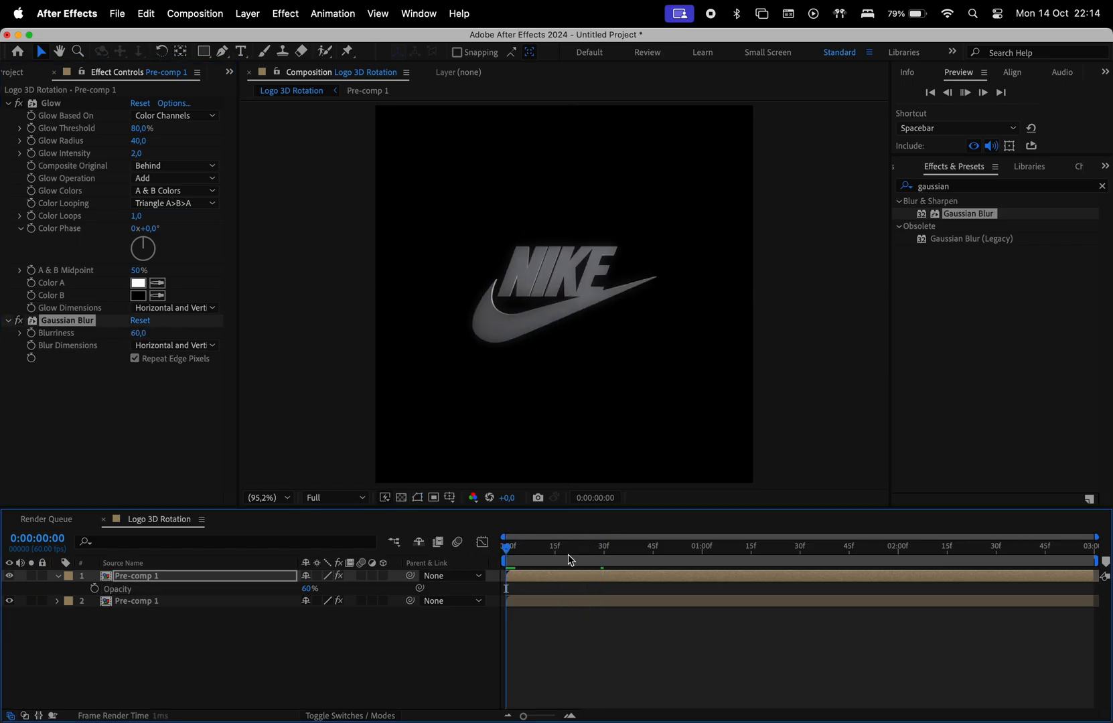
pyautogui.click(615, 562)
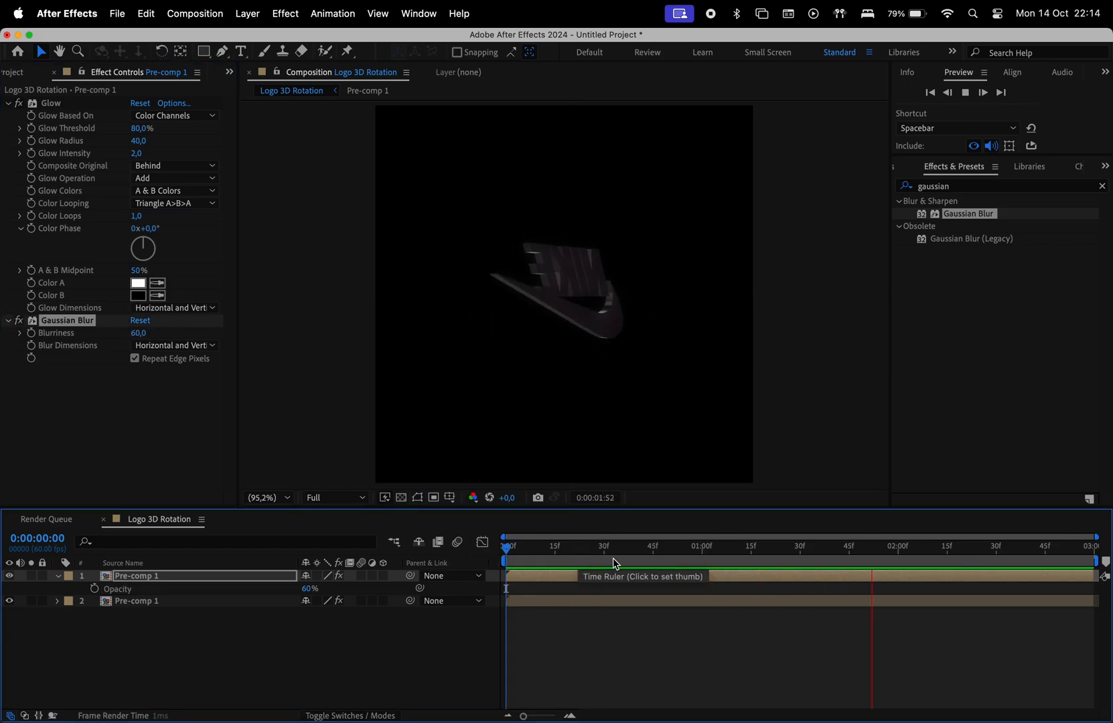